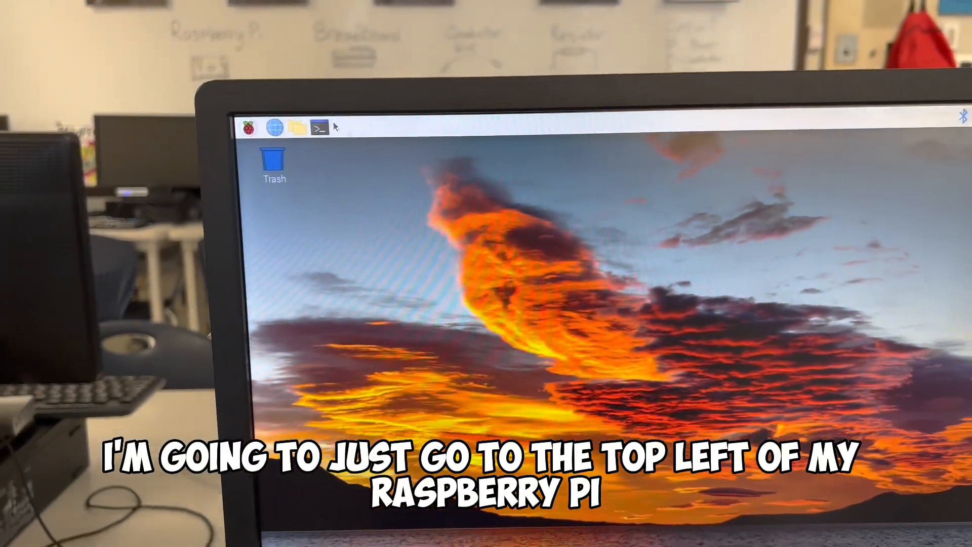
- Launch Thonny Python IDE from the Raspberry Pi Programming menu
left_click(269, 127)
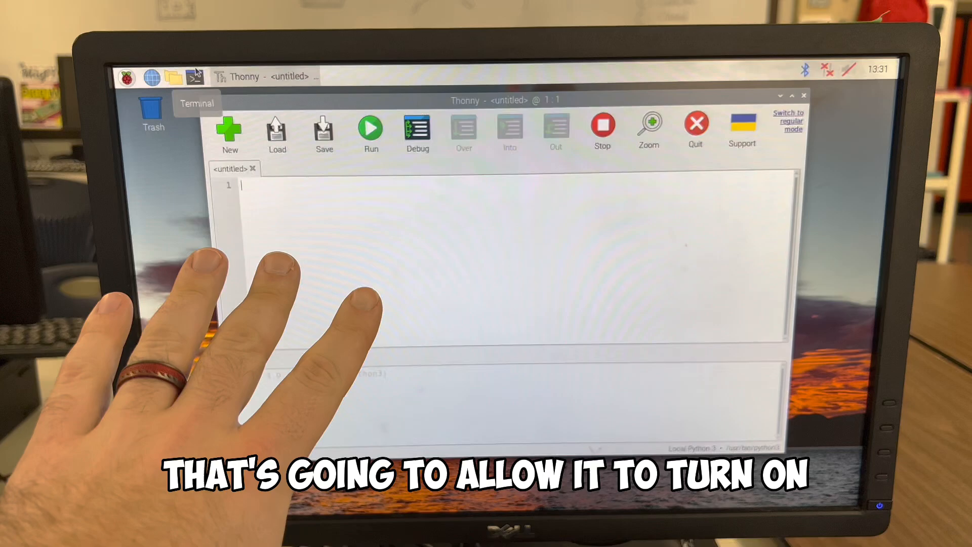
- Write 'from gpiozero import LED', 'led = LED(17)' and a first led.on() call
type("from gpiozero import LED")
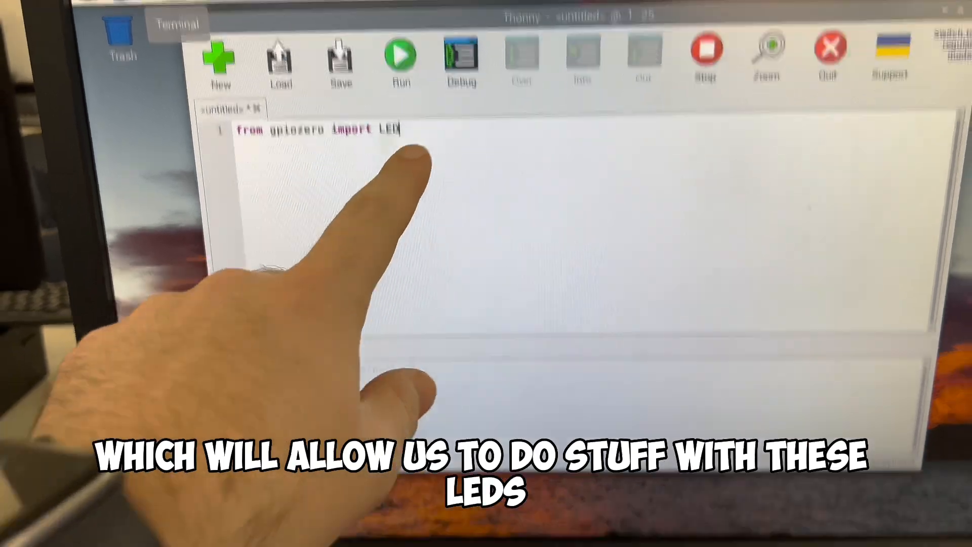
type("led = LED(17)")
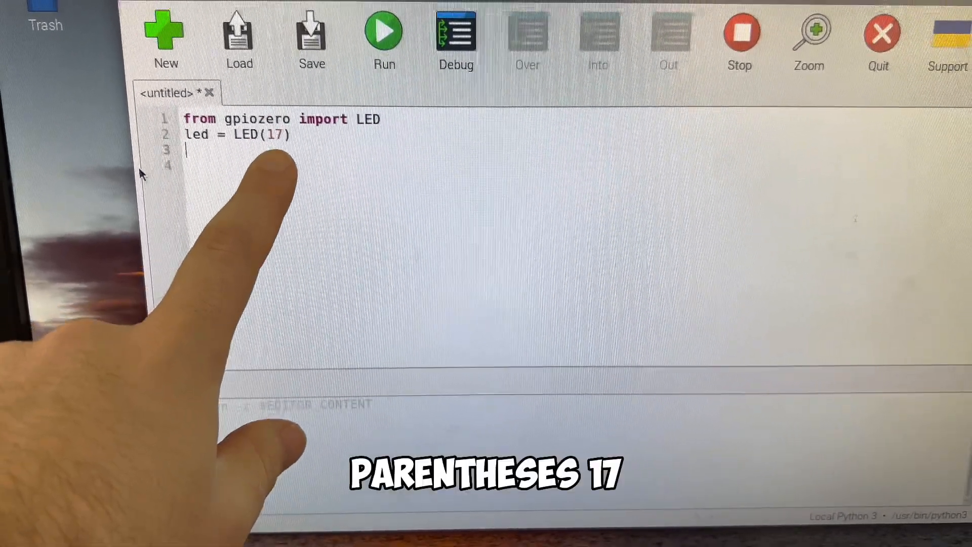
type("led.on()")
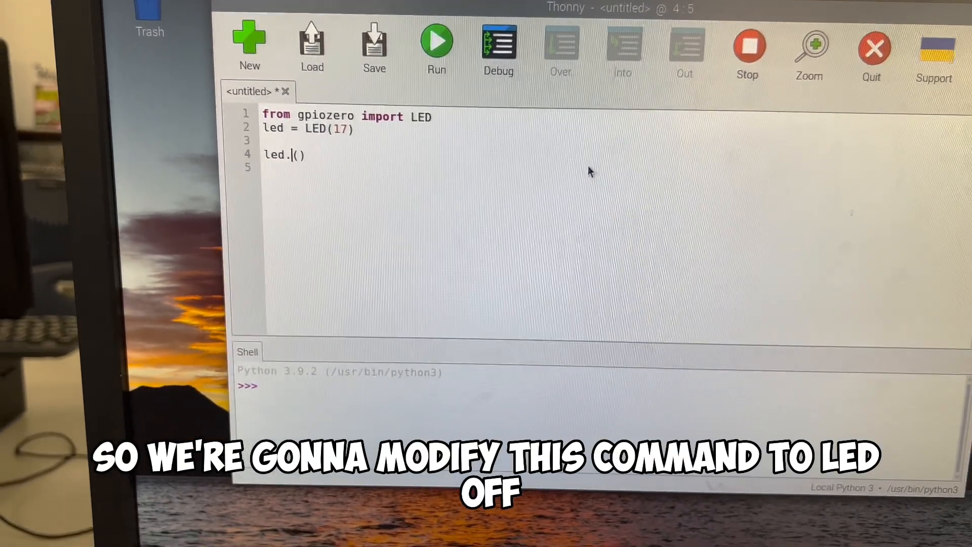
- Complete the led.off() call below led.on()
type("off")
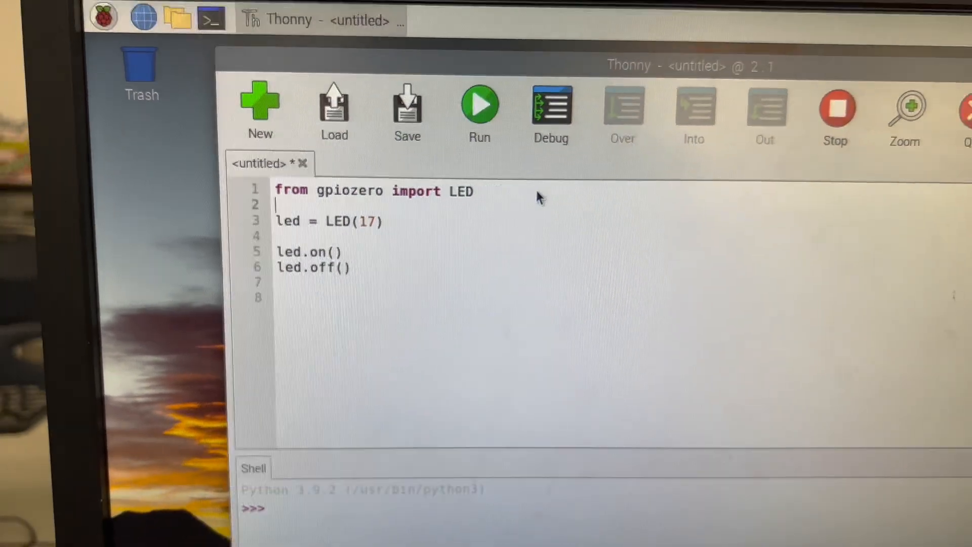
- Add 'from time import sleep' on line two of the script
type("from time")
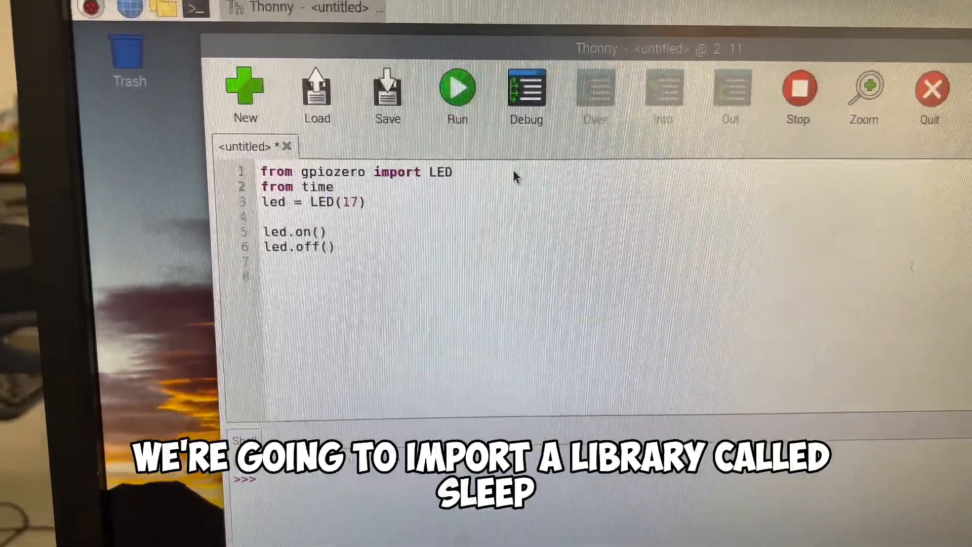
type("import")
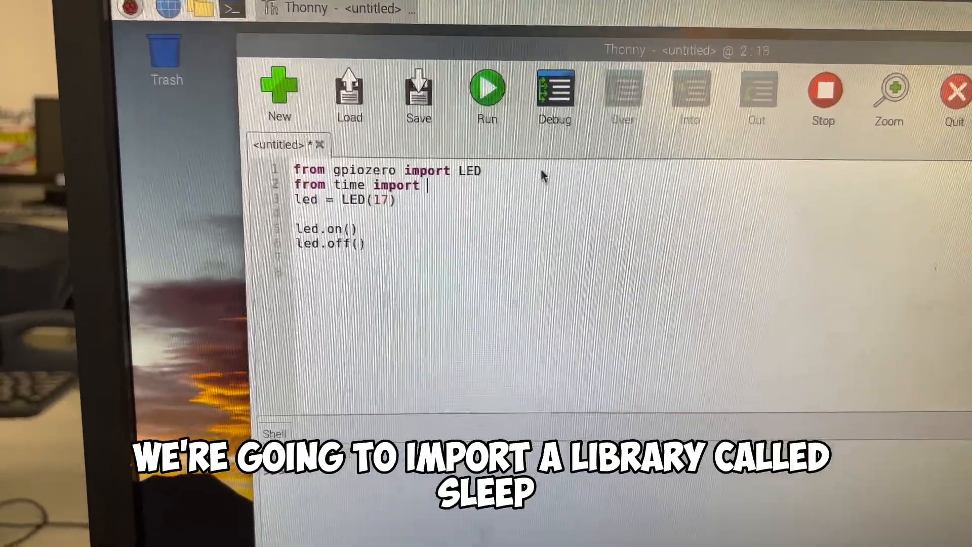
type("sleep")
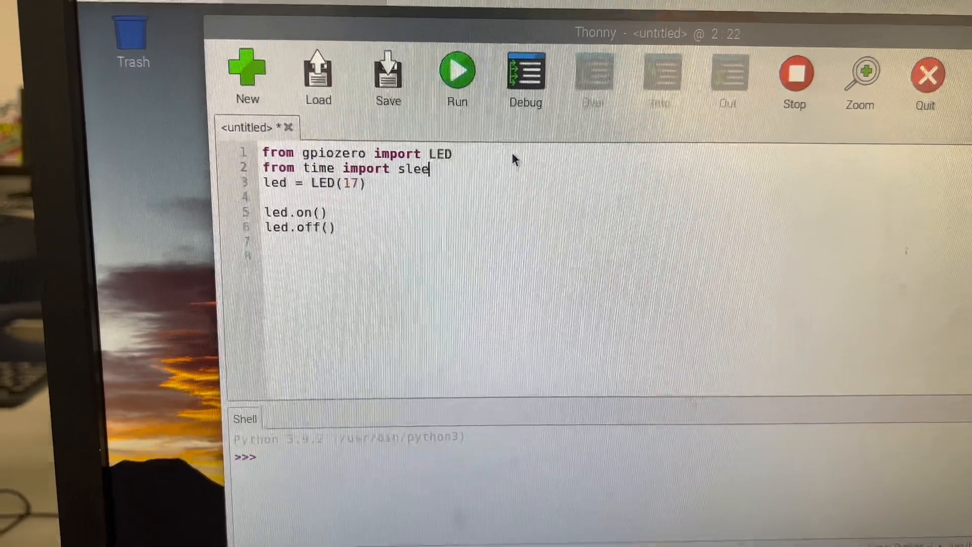
type("p")
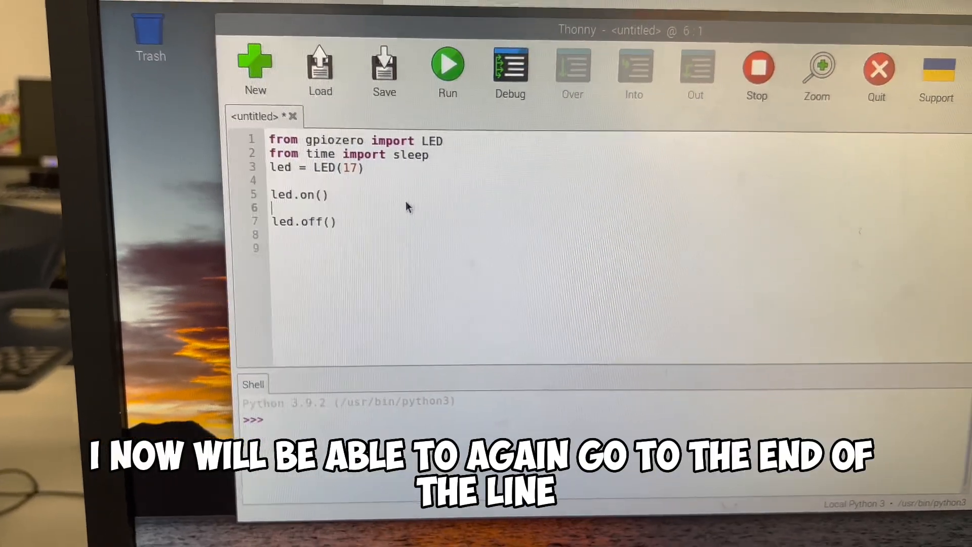
- Add sleep(1) after led.on() and start a sleep call after led.off()
type("s")
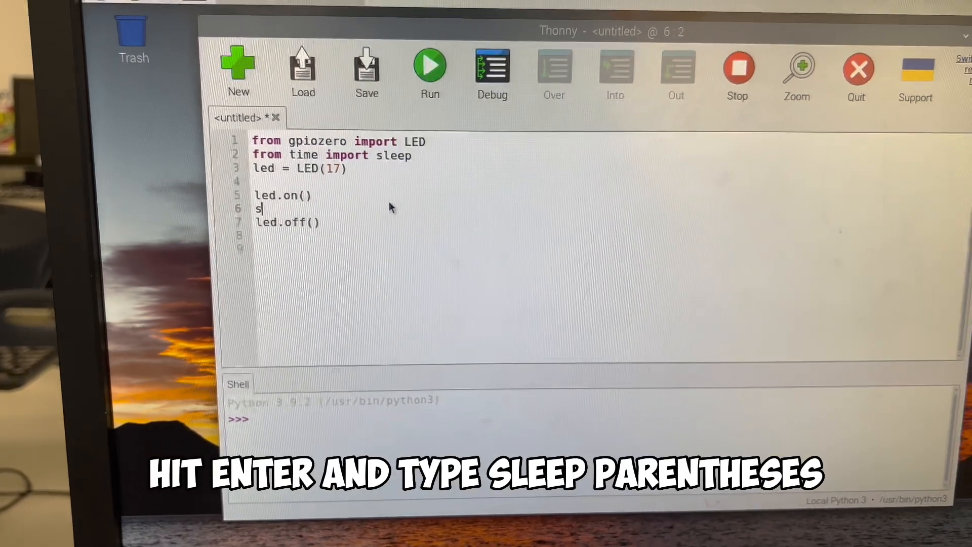
type("leep(")
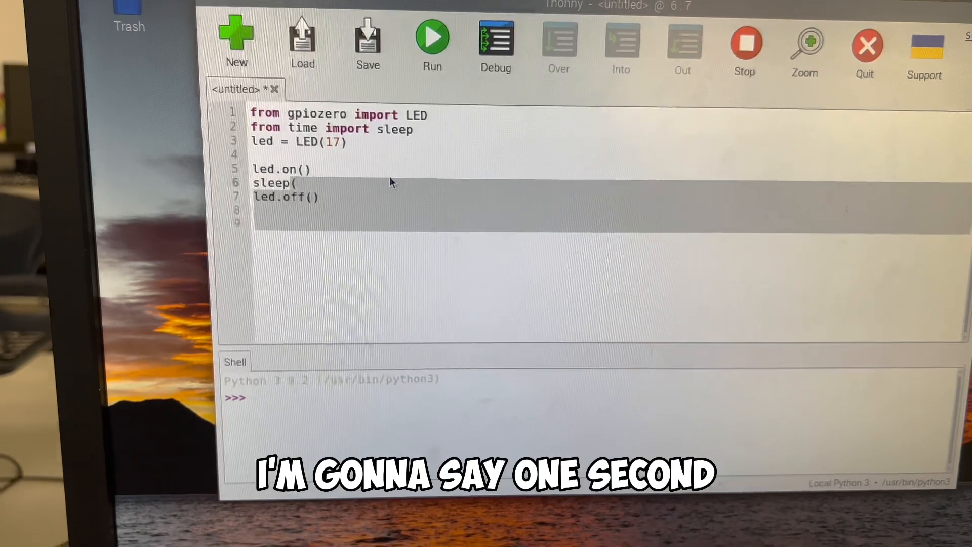
type("1)")
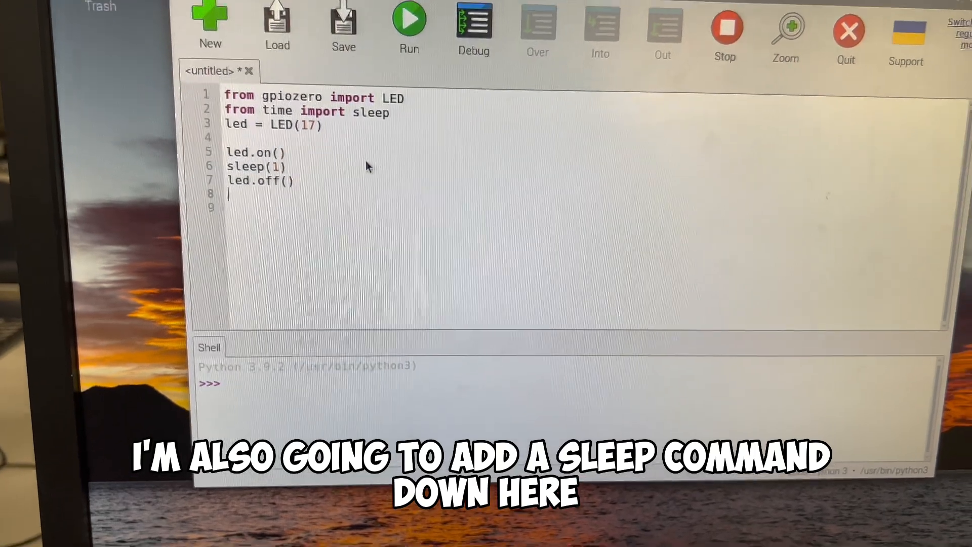
type("sleep(1")
left_click(256, 166)
type(".")
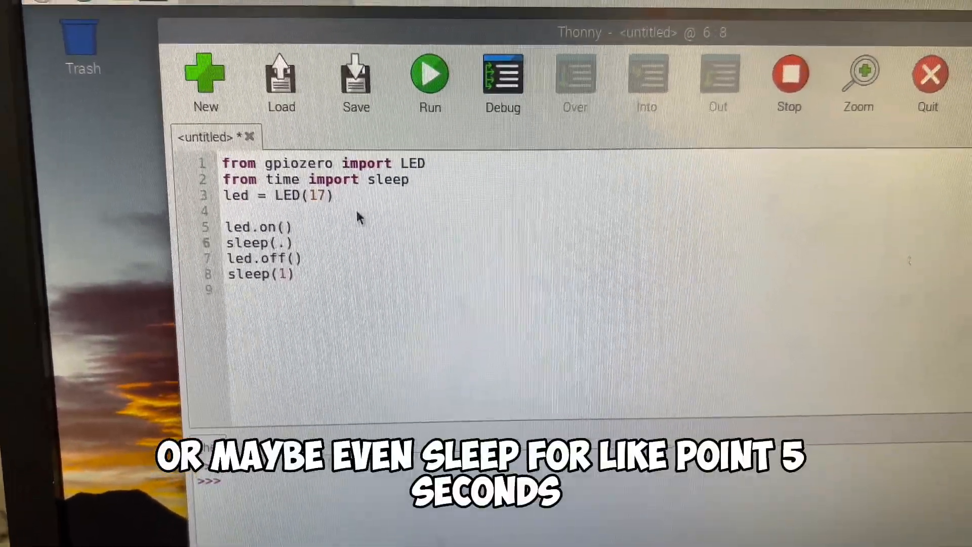
- Change the first pause to sleep(.5) and move the LED to pin 22
type("5")
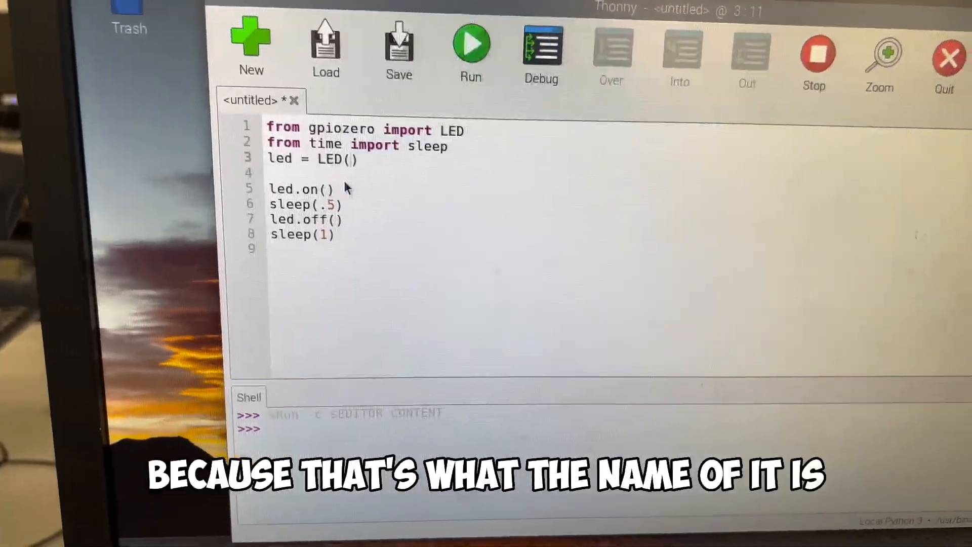
type("22")
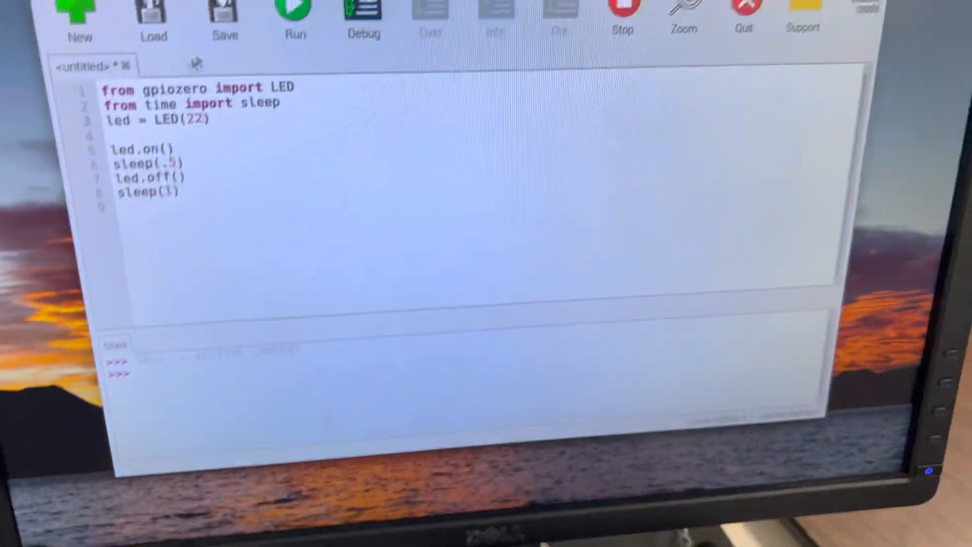